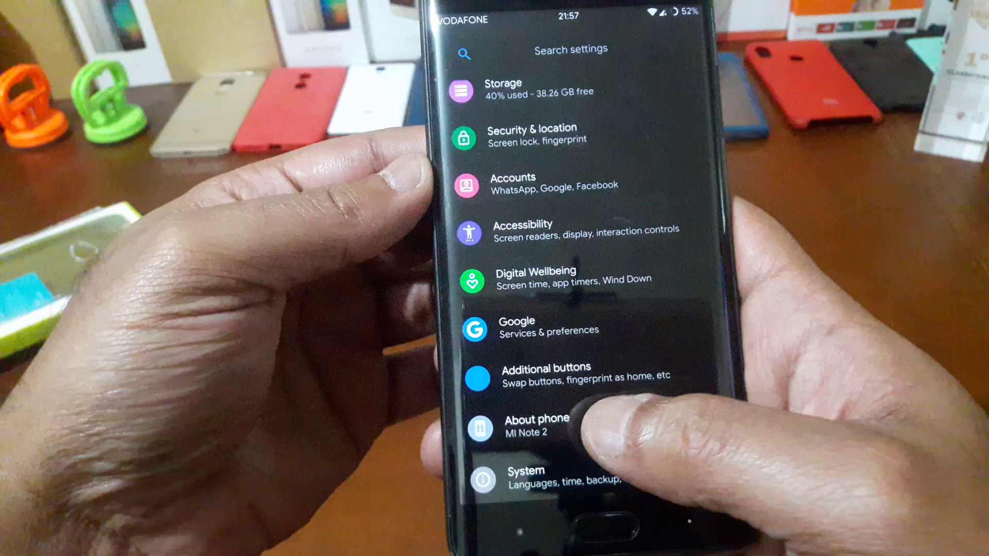
Step: Open the About phone page for the Mi Note 2 from the bottom of Settings
{"action": "left_click", "coordinate": [537, 427]}
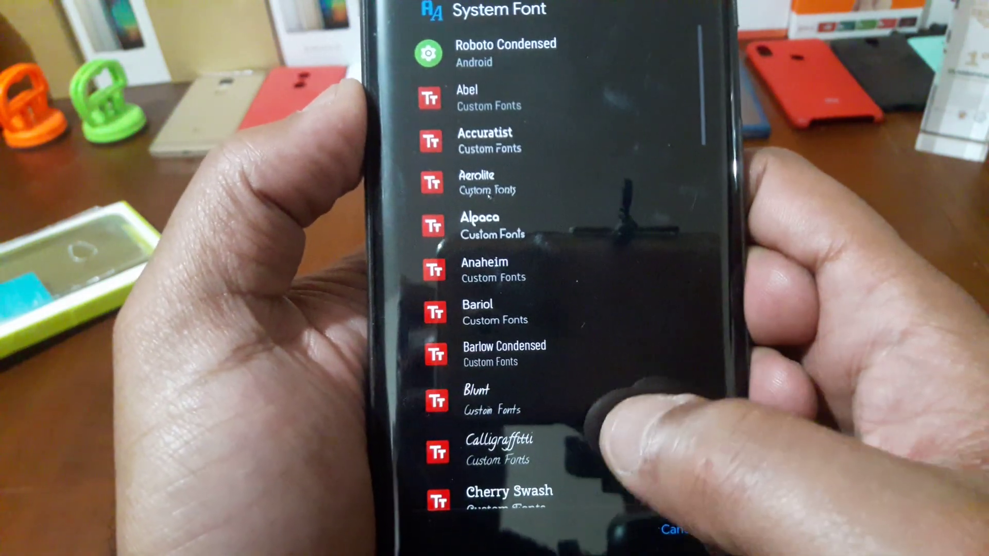
{"action": "scroll", "scroll_direction": "down", "scroll_amount": 3}
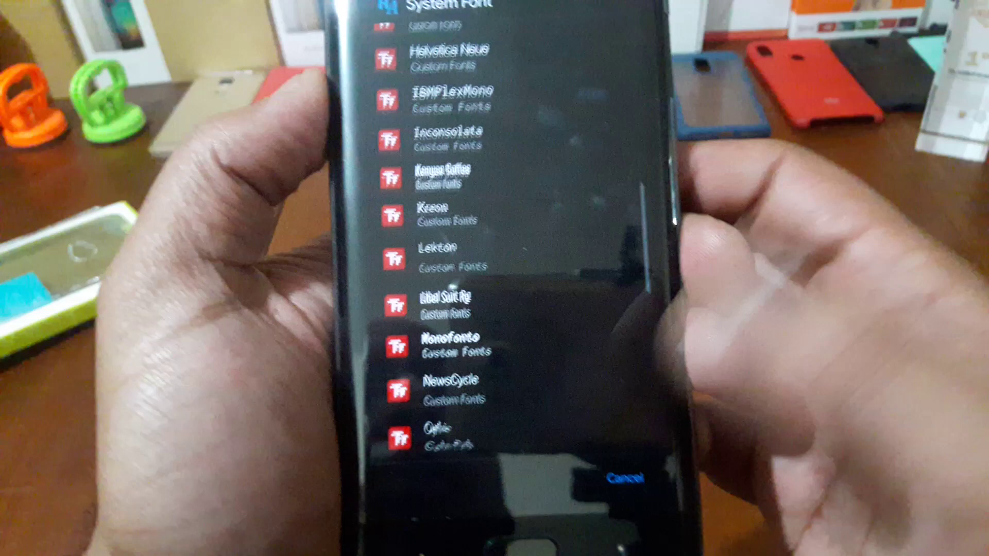